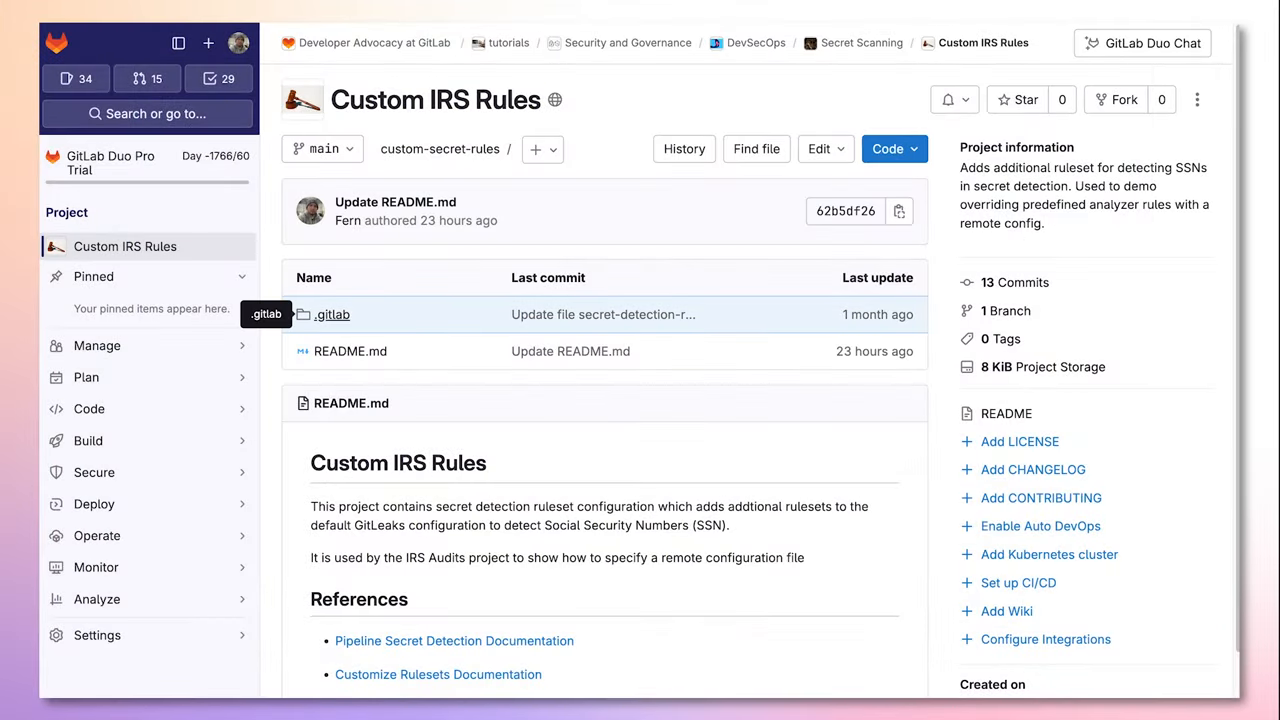
# Step: View secret-detection-ruleset.toml in the .gitlab folder and its Social Security Number rule
pyautogui.click(332, 314)
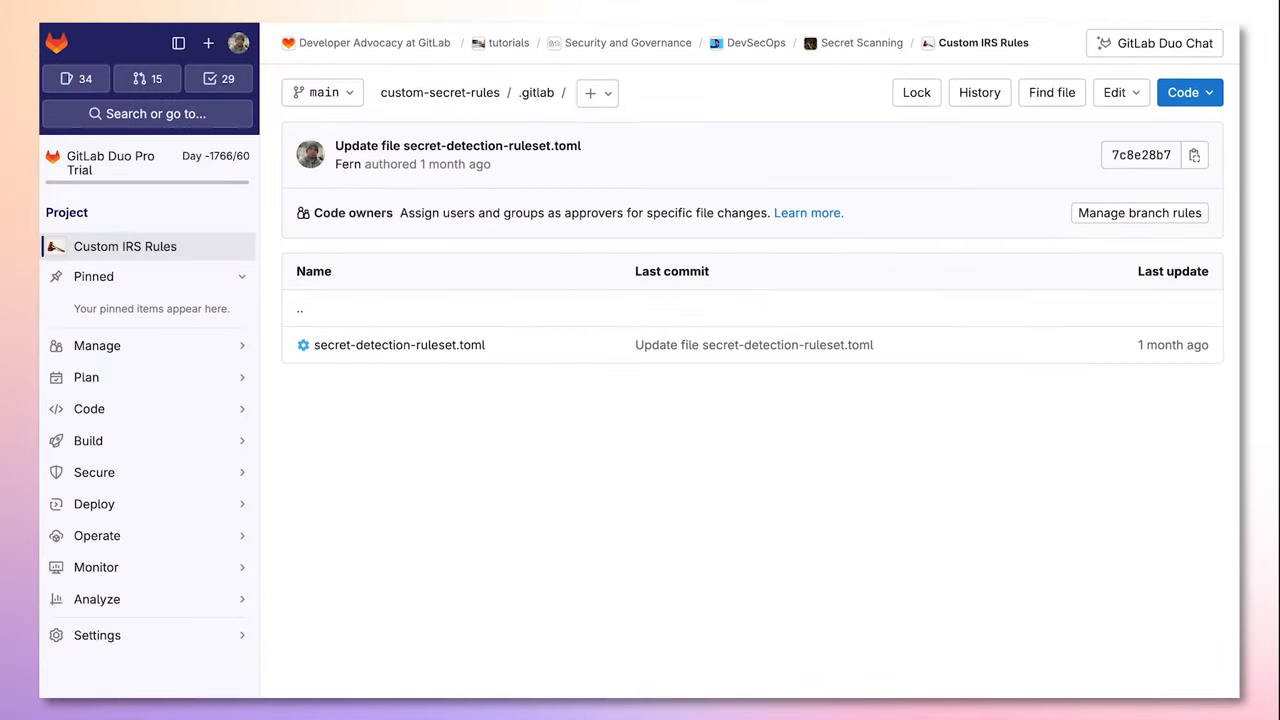
pyautogui.moveTo(400, 344)
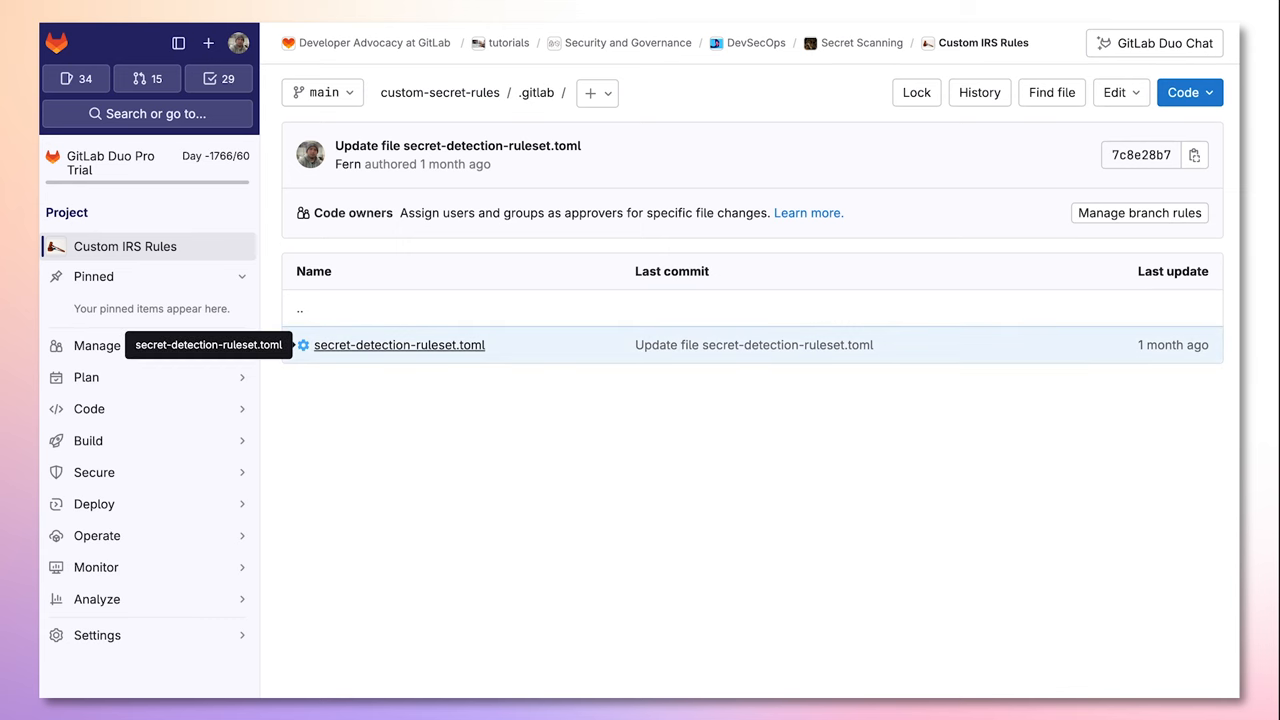
pyautogui.click(400, 344)
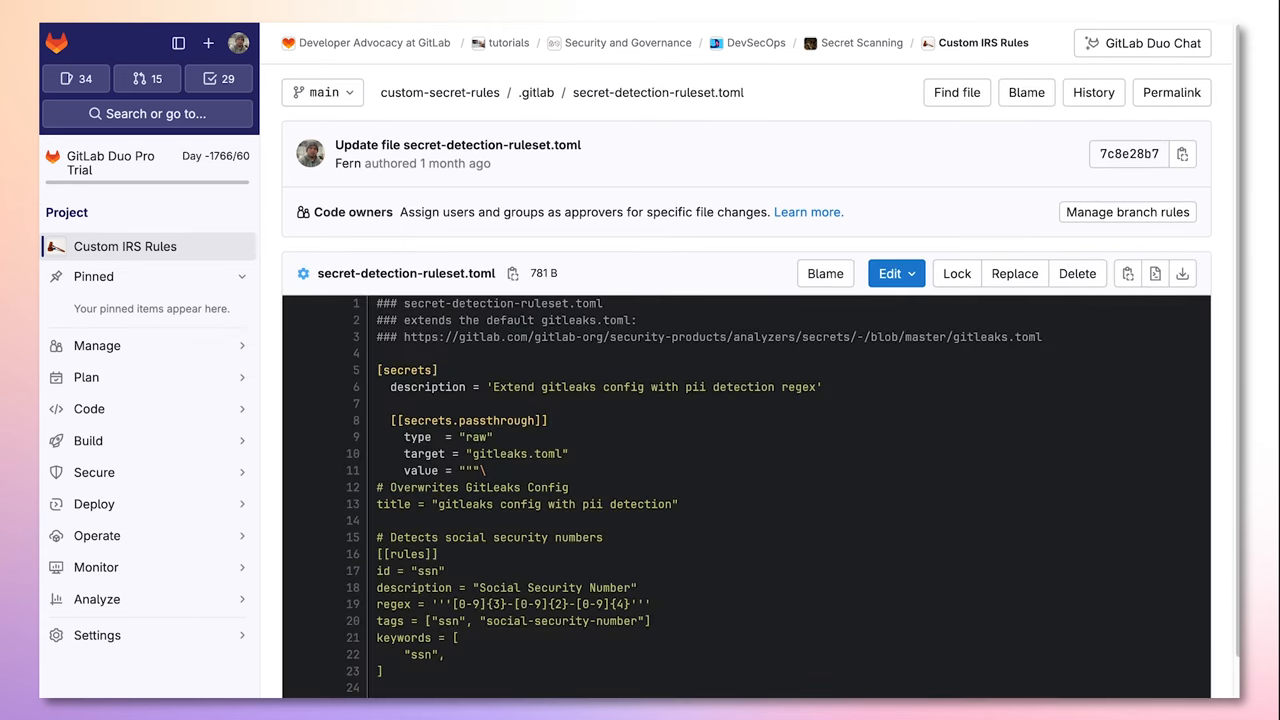
pyautogui.scroll(-3)
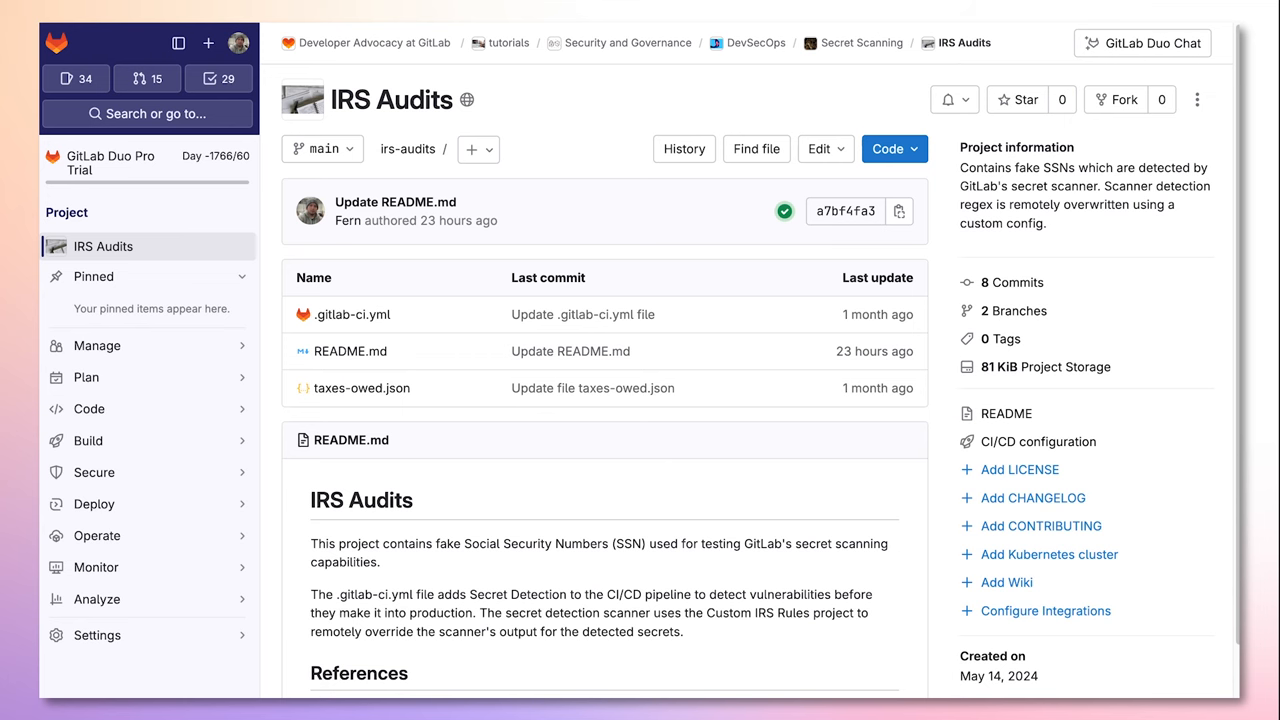
pyautogui.moveTo(352, 314)
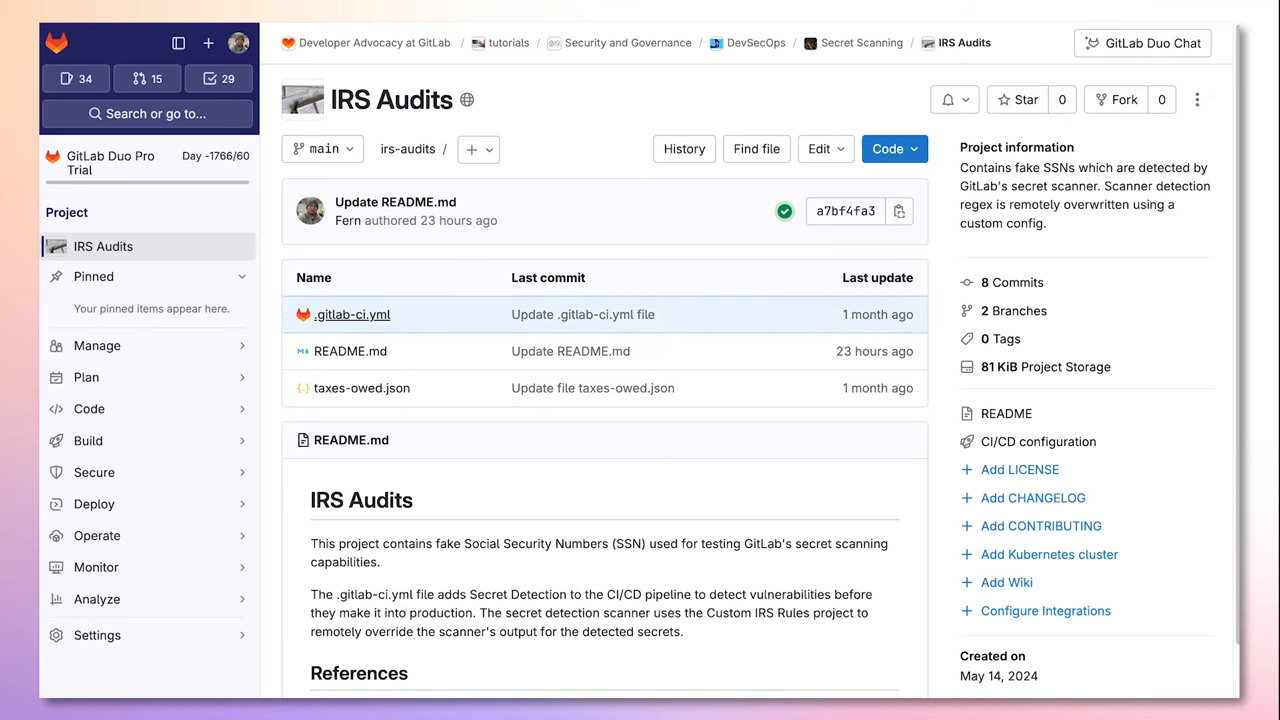
# Step: View .gitlab-ci.yml with the Secret Detection template and remote ruleset variable
pyautogui.click(352, 314)
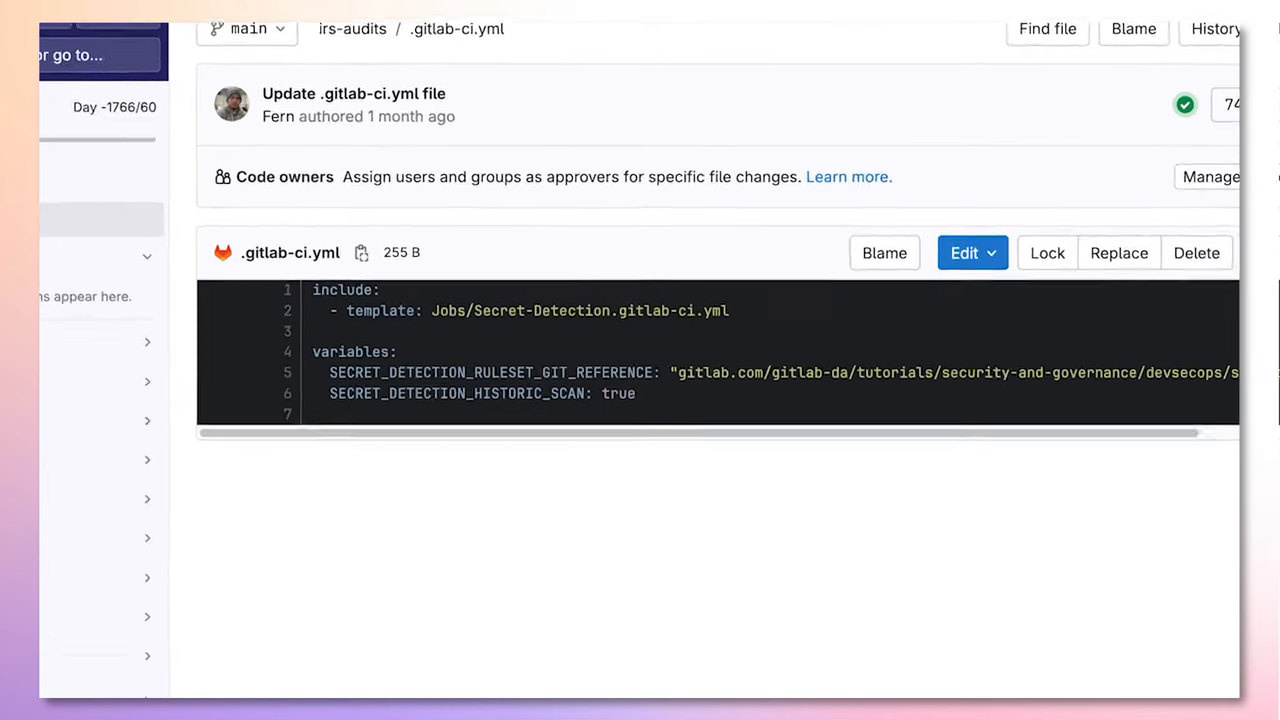
pyautogui.scroll(-3)
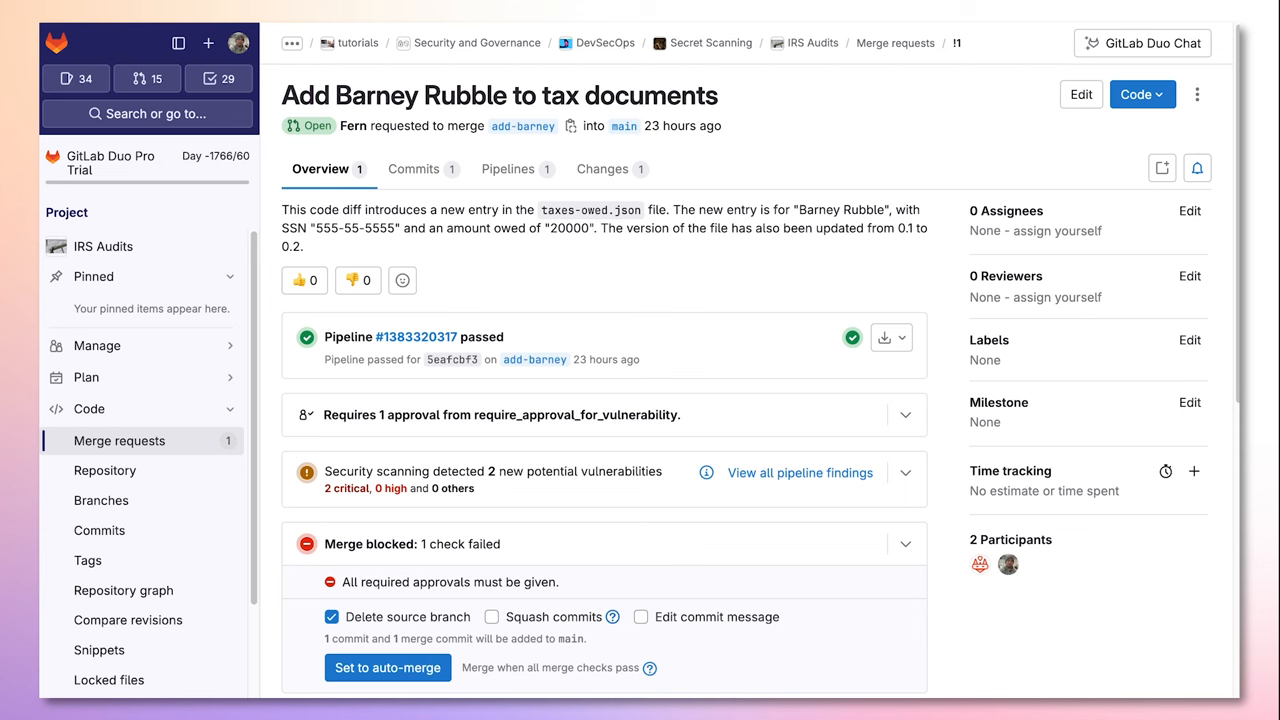
# Step: Expand the approval and Security scanning widgets to reveal two critical Social Security Number findings
pyautogui.click(904, 414)
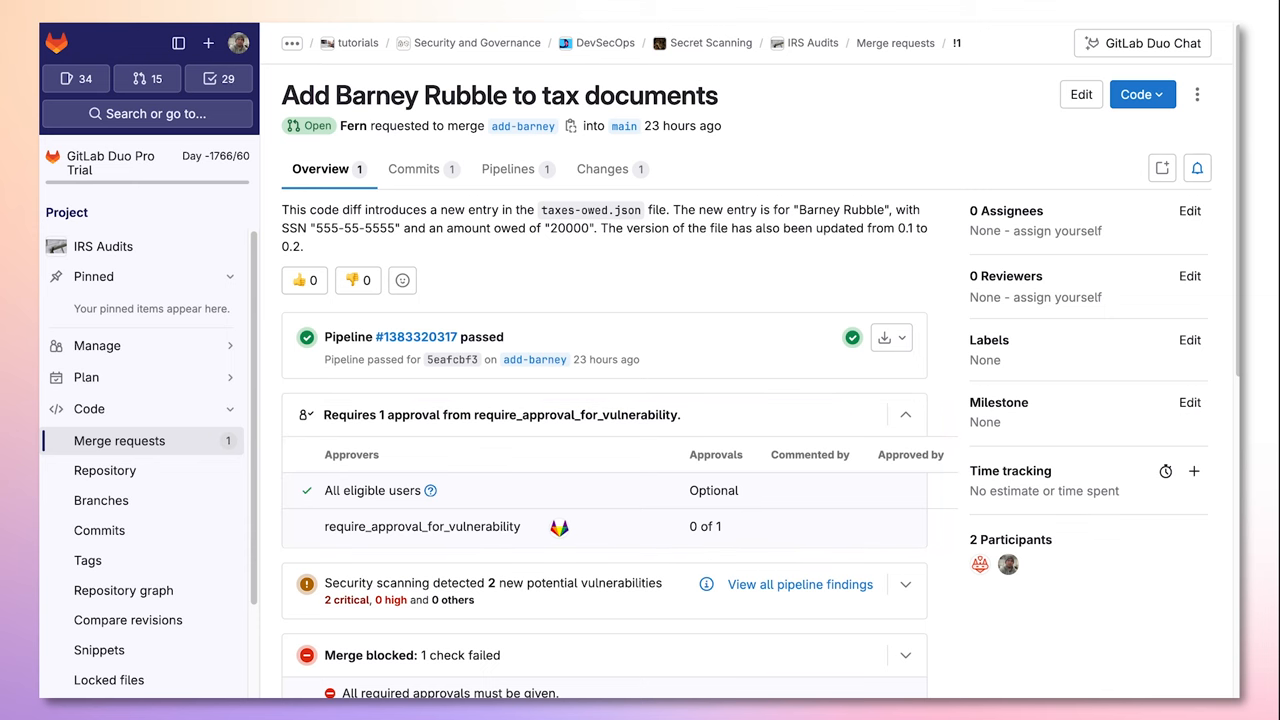
pyautogui.click(904, 584)
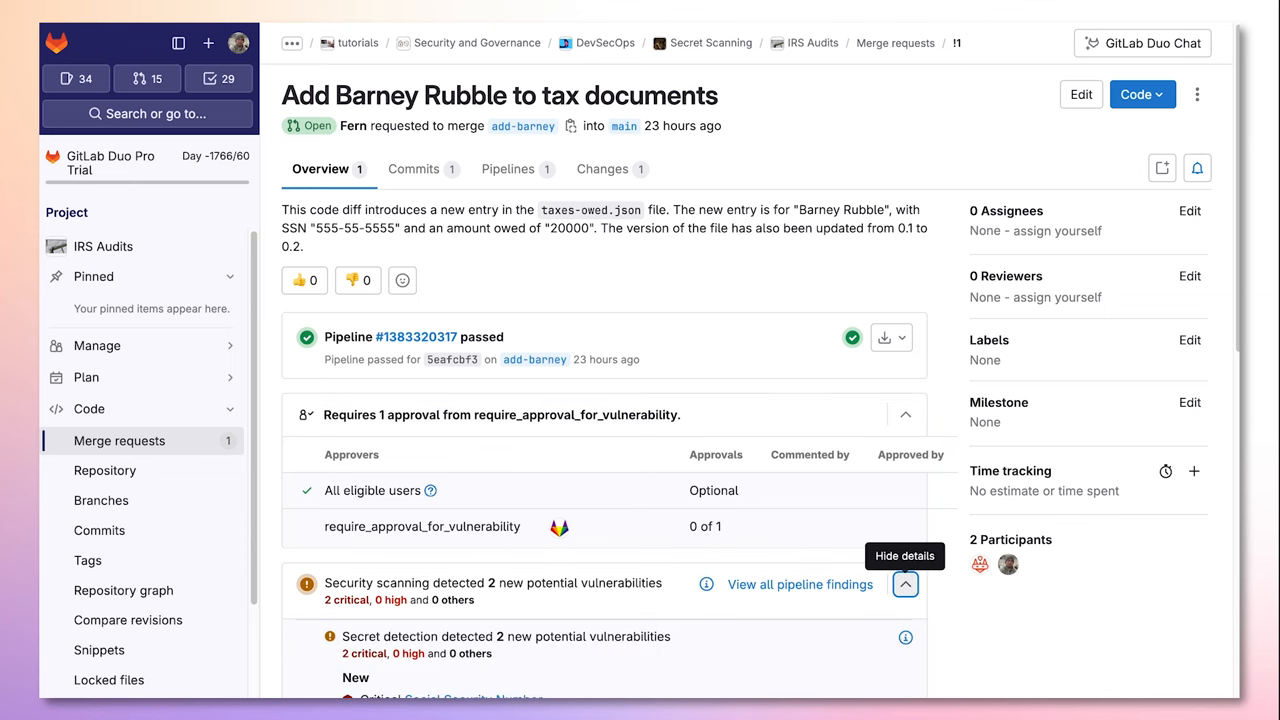
pyautogui.scroll(-3)
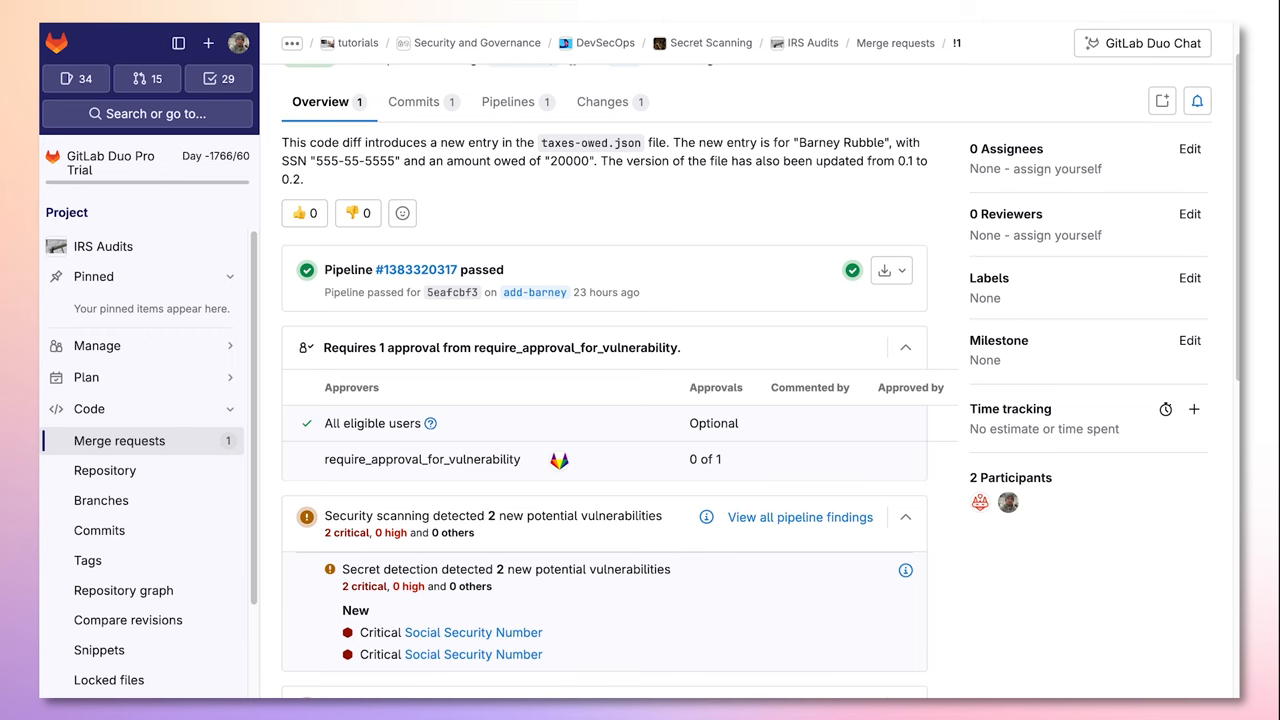
pyautogui.click(472, 632)
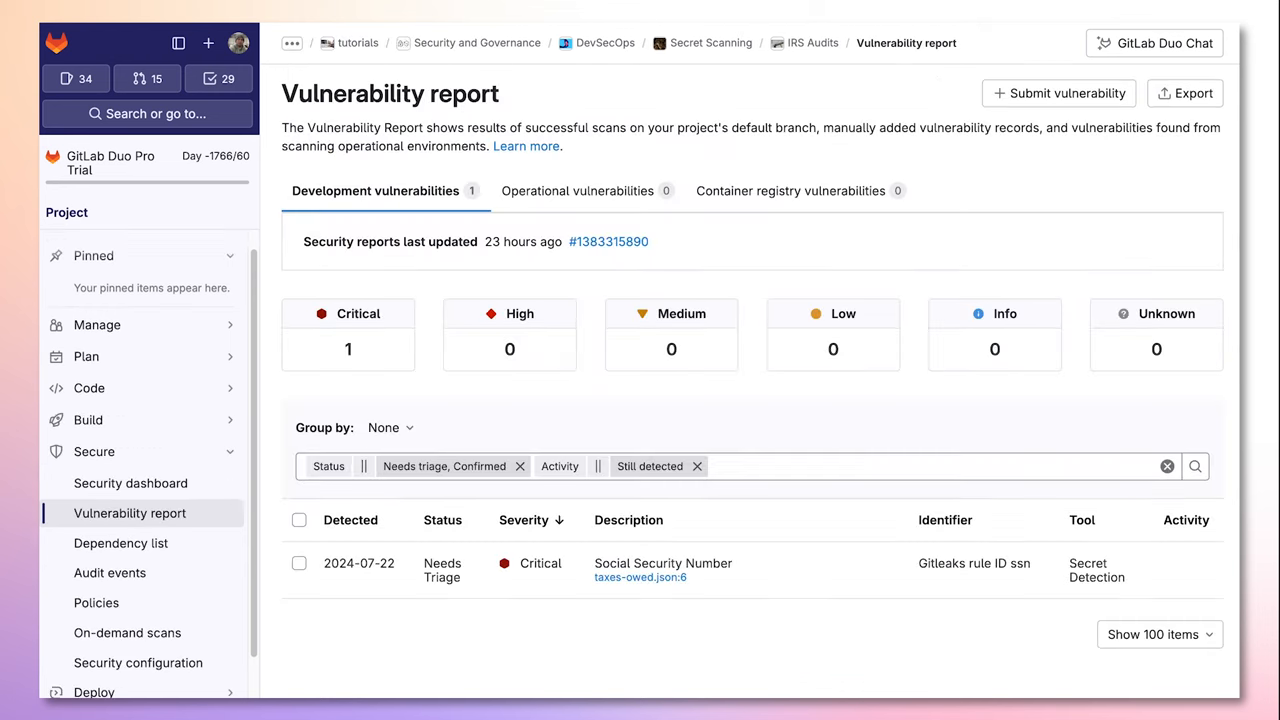
pyautogui.moveTo(664, 564)
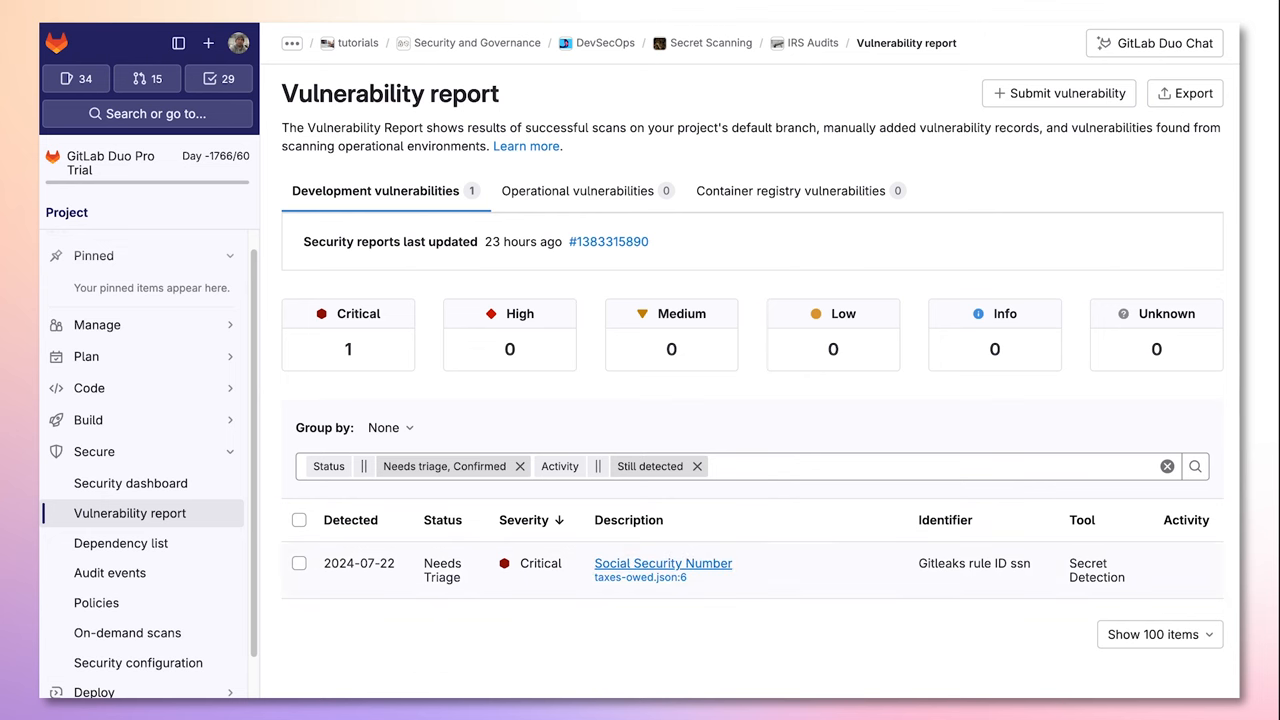
# Step: Open the critical Social Security Number vulnerability in taxes-owed.json from the report
pyautogui.click(664, 564)
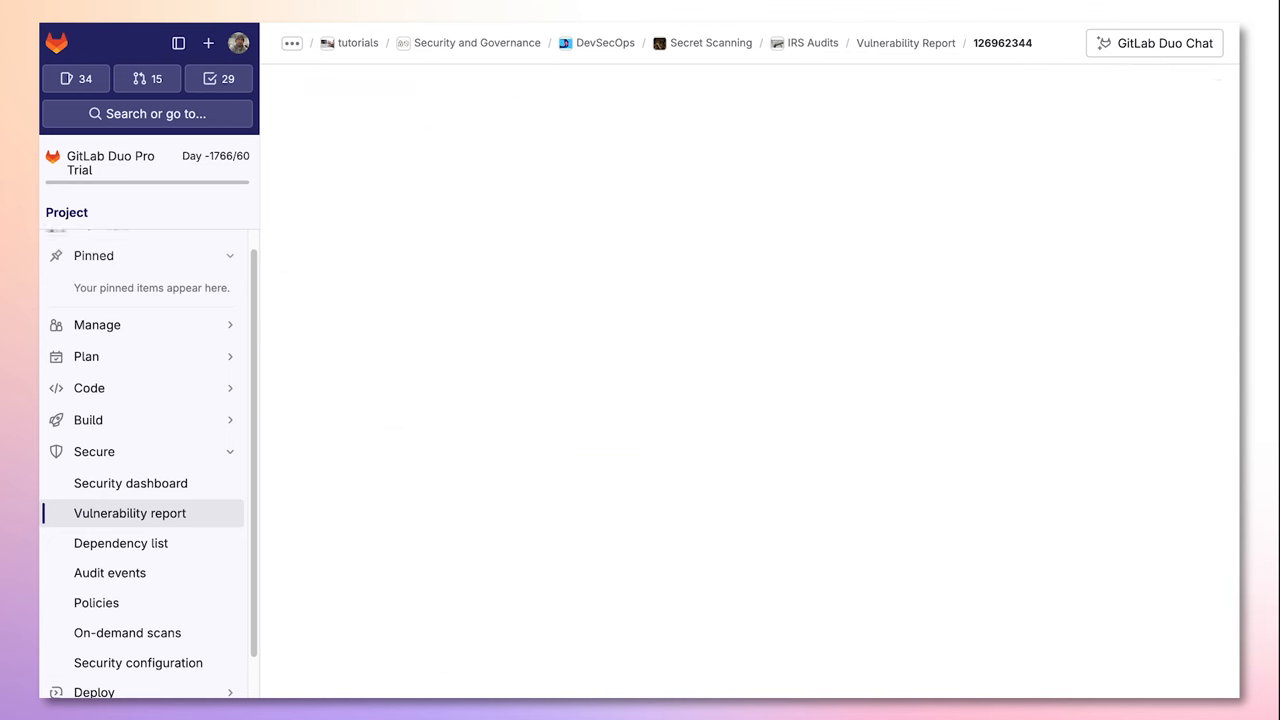